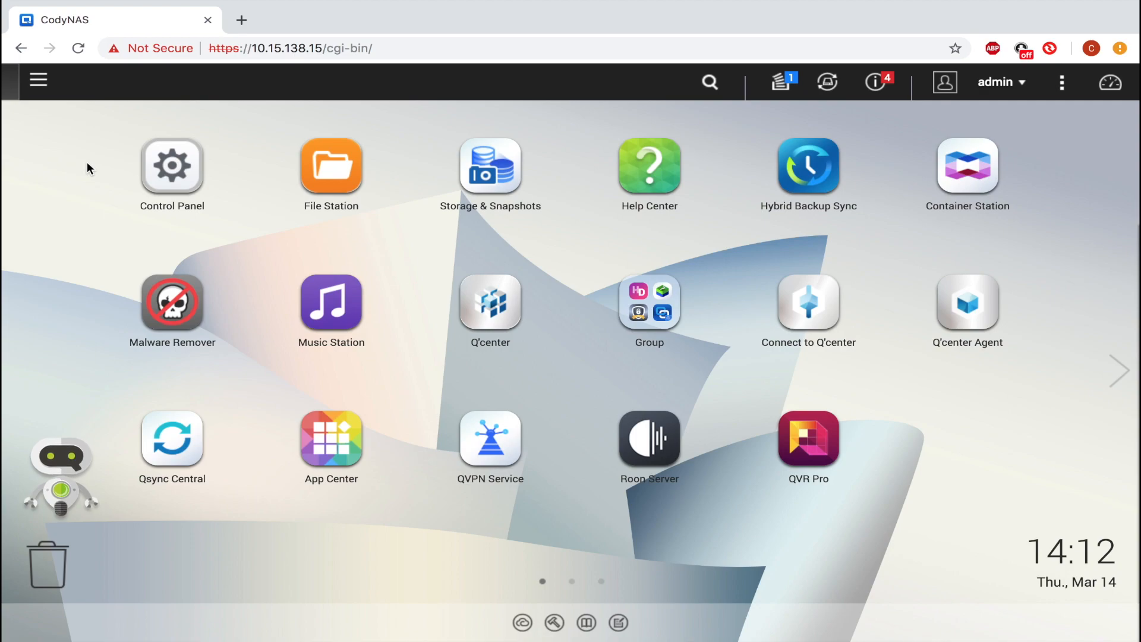
{"action": "mouse_move", "coordinate": [132, 250]}
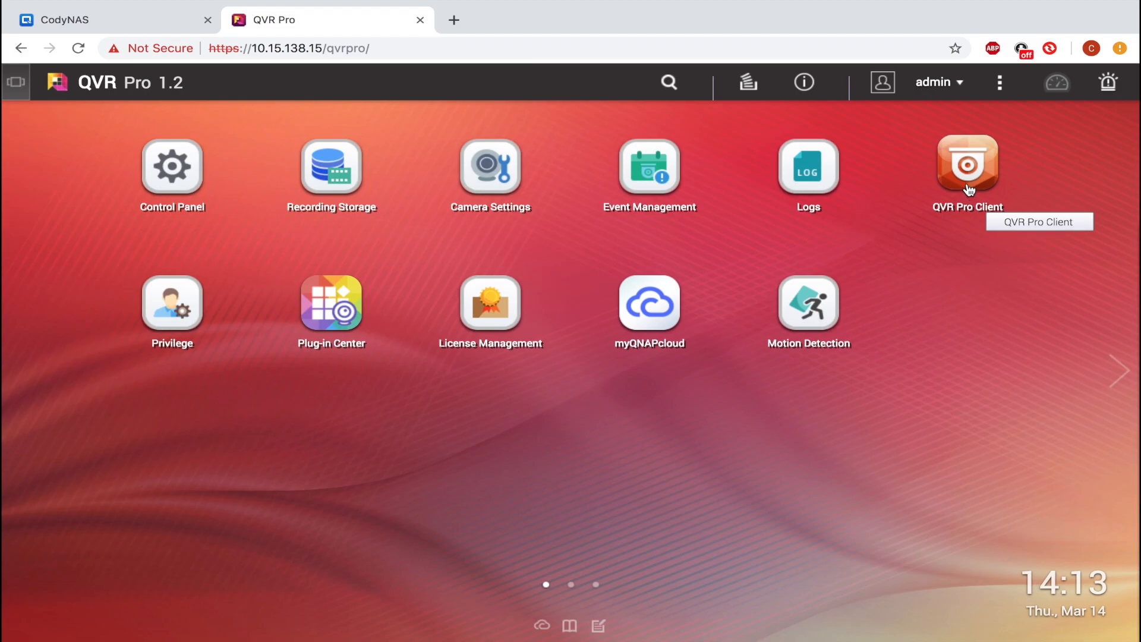
Show the VIVOTEK_FE8180 fisheye feed live and bring up its ceiling-mount dewarp options.
{"action": "left_click", "coordinate": [968, 162]}
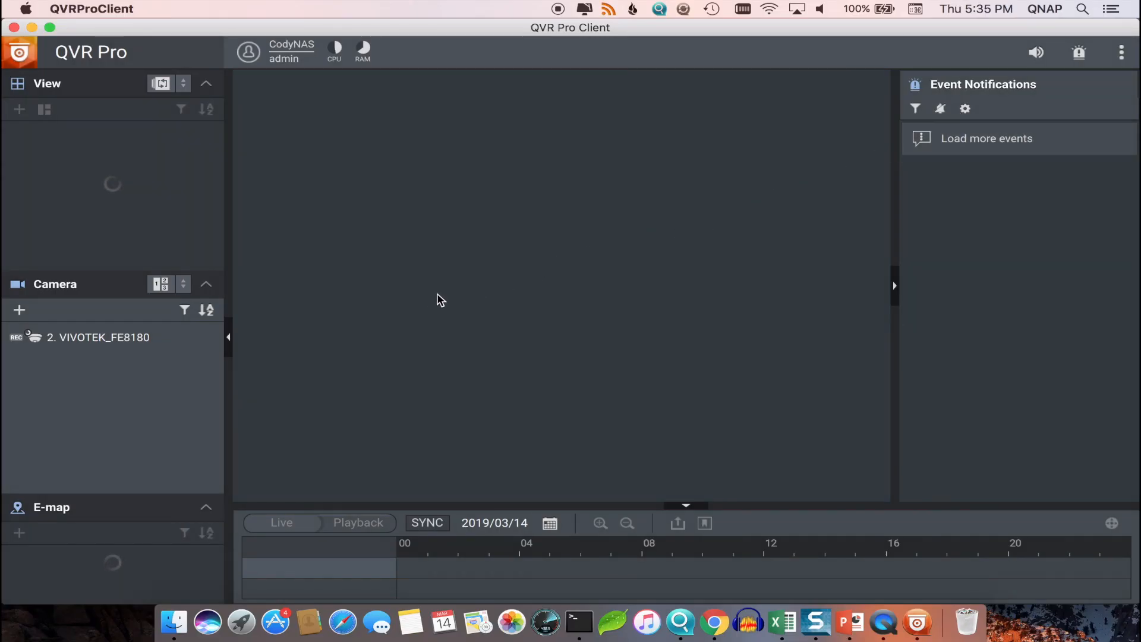
{"action": "mouse_move", "coordinate": [190, 336]}
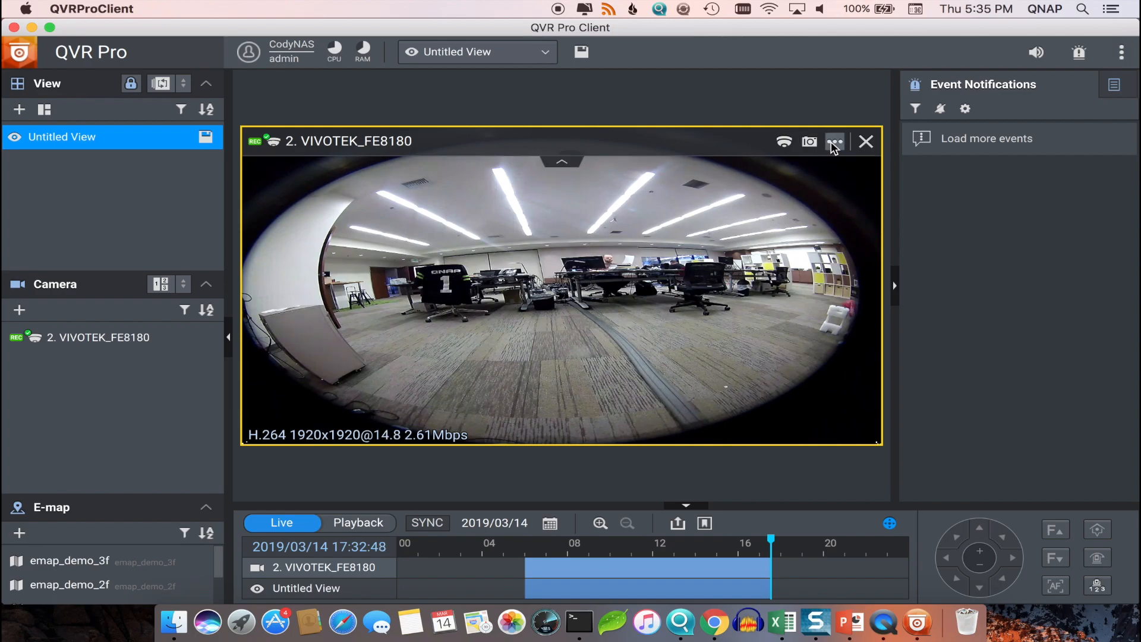
{"action": "left_click", "coordinate": [834, 141]}
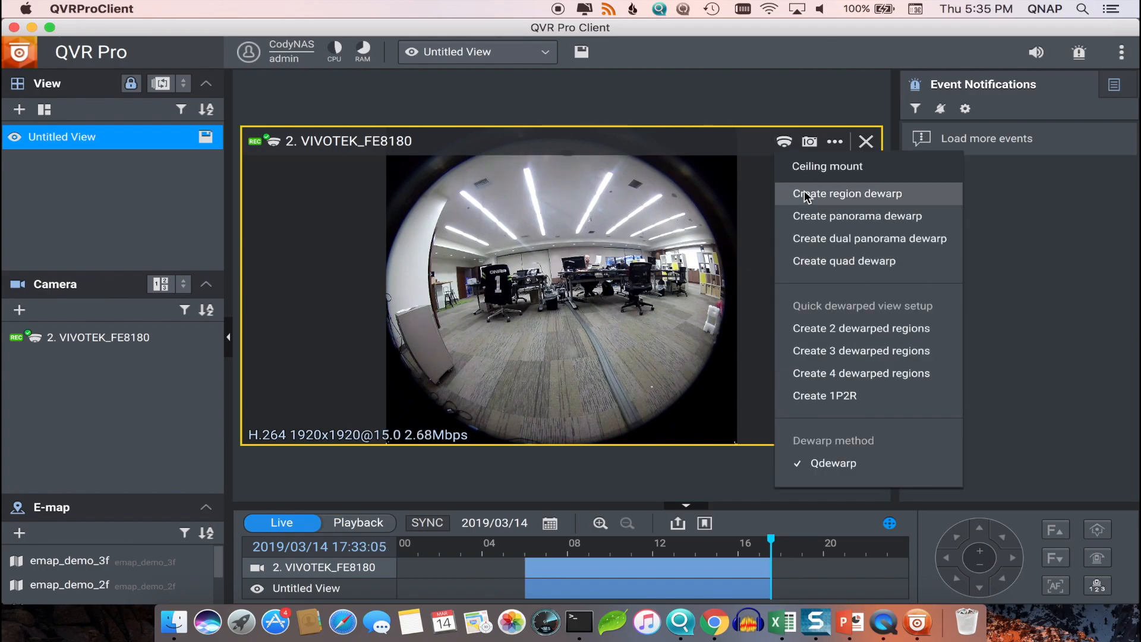
Create two region dewarps of the fisheye, each region marked on the original image.
{"action": "left_click", "coordinate": [848, 193]}
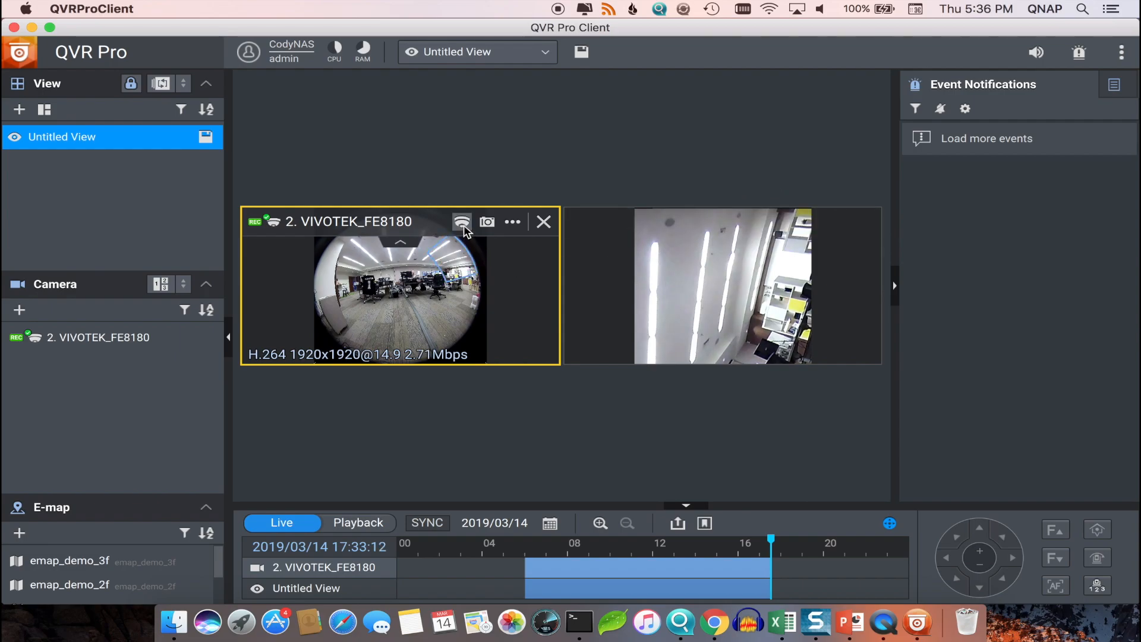
{"action": "left_click", "coordinate": [462, 222]}
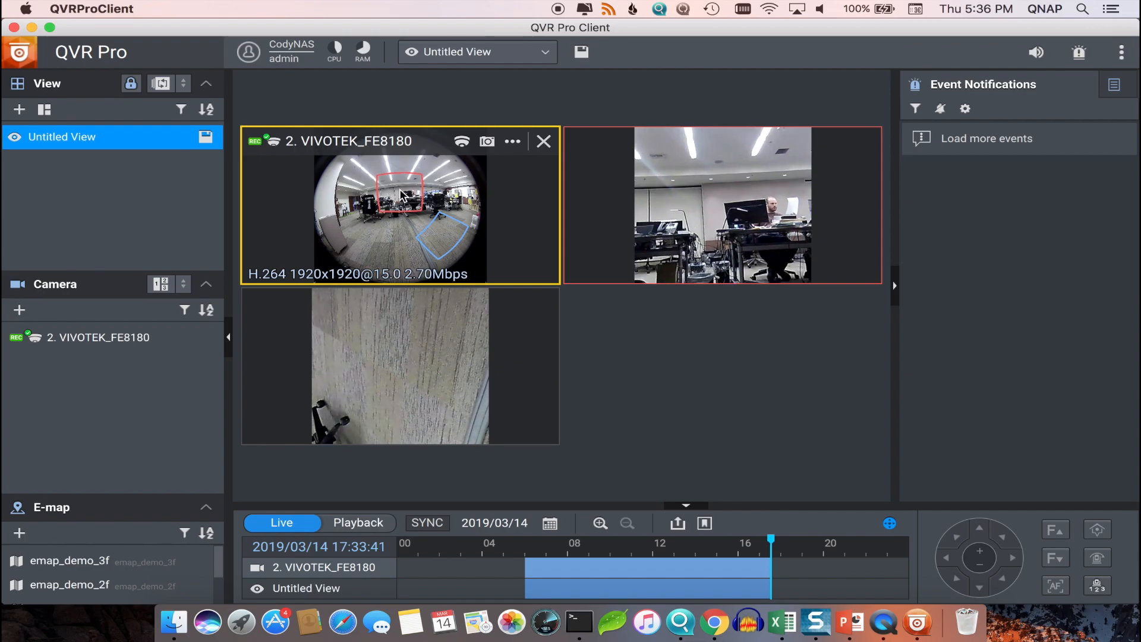
Create a panorama dewarp of the fisheye as a fourth tile.
{"action": "left_click", "coordinate": [513, 142]}
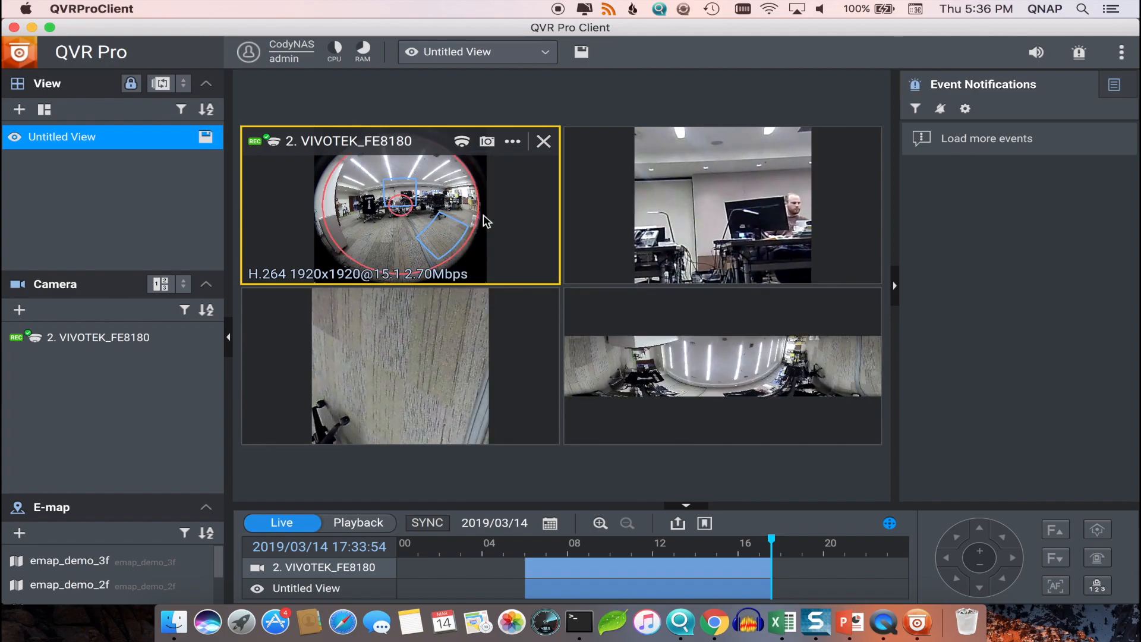
{"action": "left_click", "coordinate": [512, 142]}
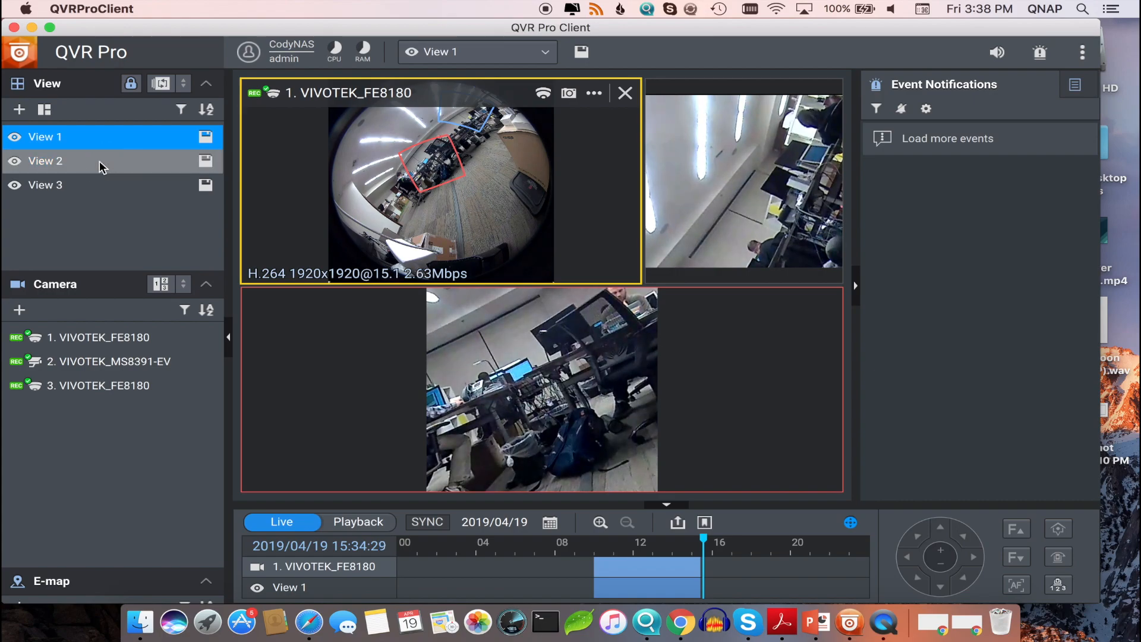
Switch to saved View 2 showing region and panorama dewarped tiles.
{"action": "left_click", "coordinate": [43, 160]}
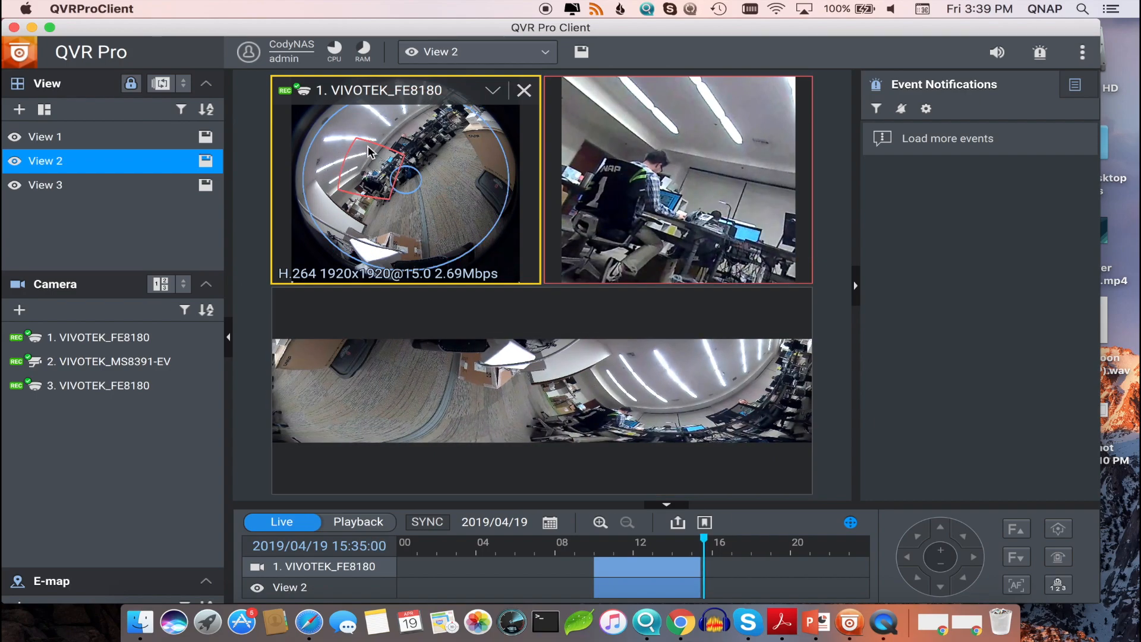
Switch to saved View 3 showing the fisheye beside quad-dewarped tiles.
{"action": "left_click", "coordinate": [44, 185]}
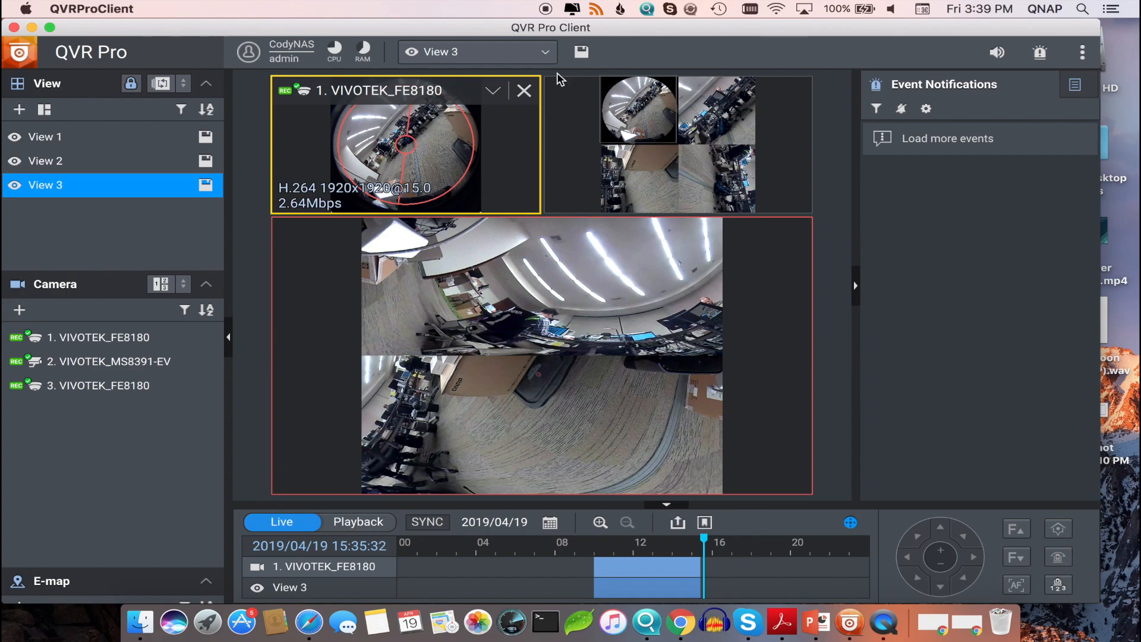
{"action": "mouse_move", "coordinate": [559, 30]}
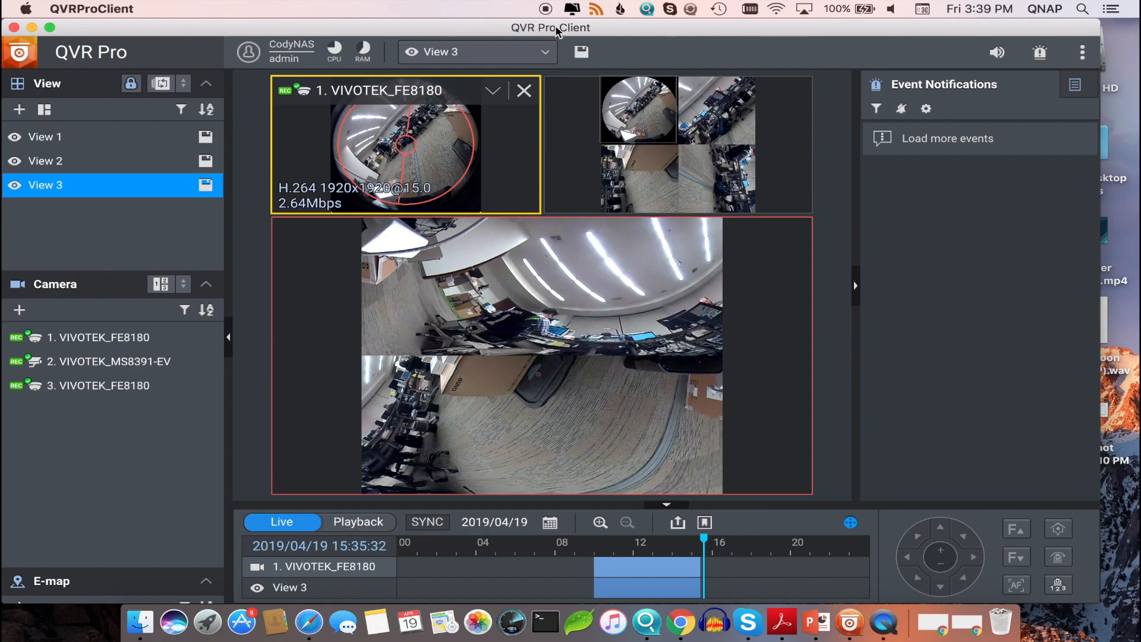